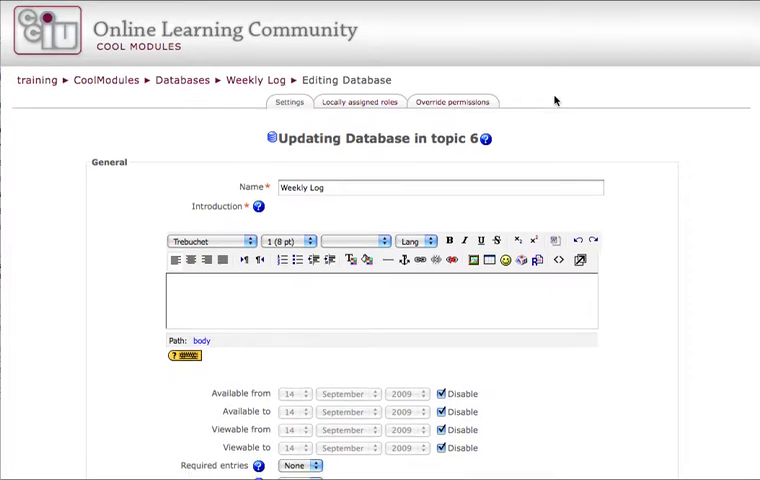
# Step: Enter the introduction "Please enter one entry each week on what you've learned in class."
pyautogui.scroll(-3)
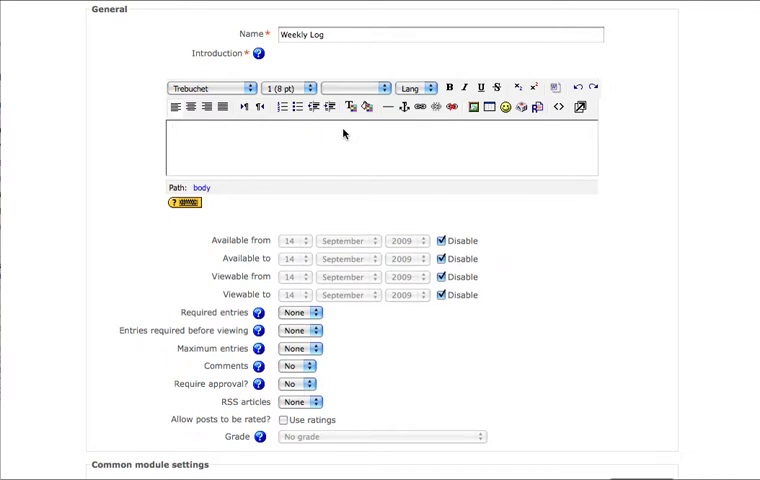
pyautogui.write("Please enter one entry each week on what you've learned in class.")
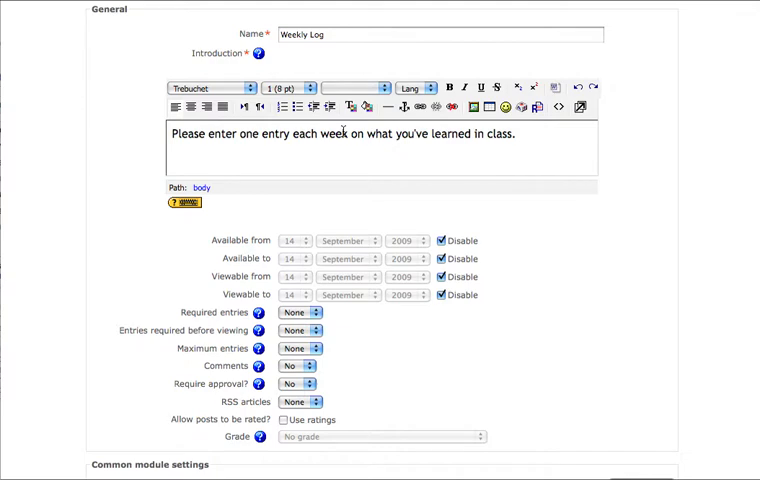
pyautogui.scroll(-3)
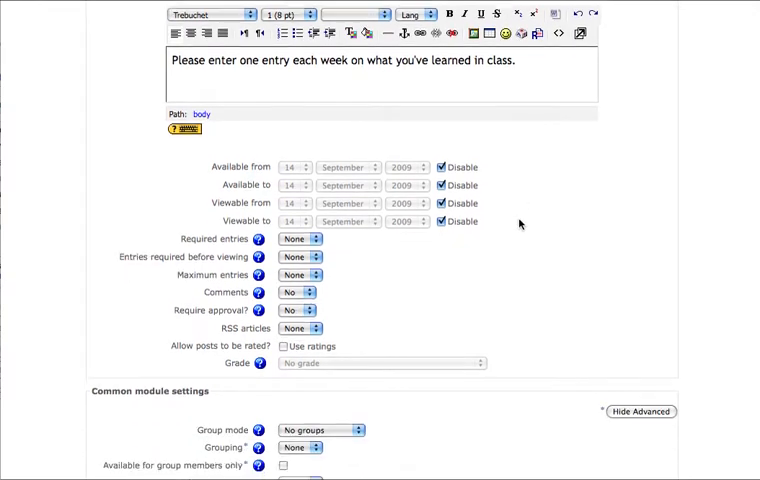
pyautogui.scroll(-3)
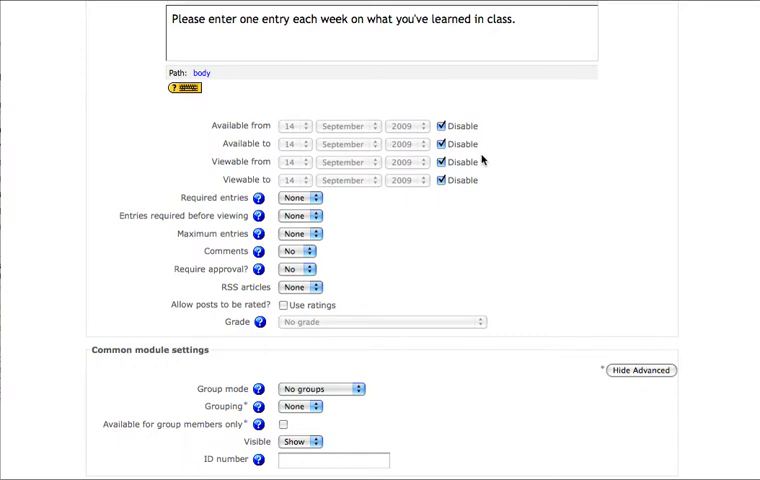
pyautogui.moveTo(496, 144)
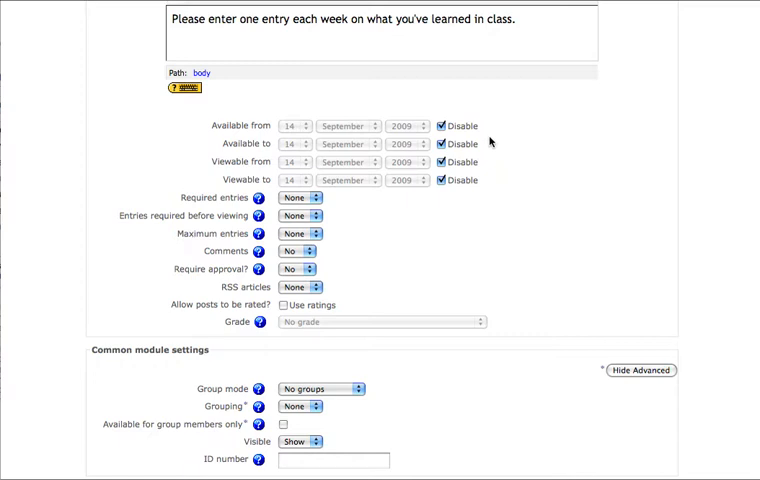
pyautogui.moveTo(480, 176)
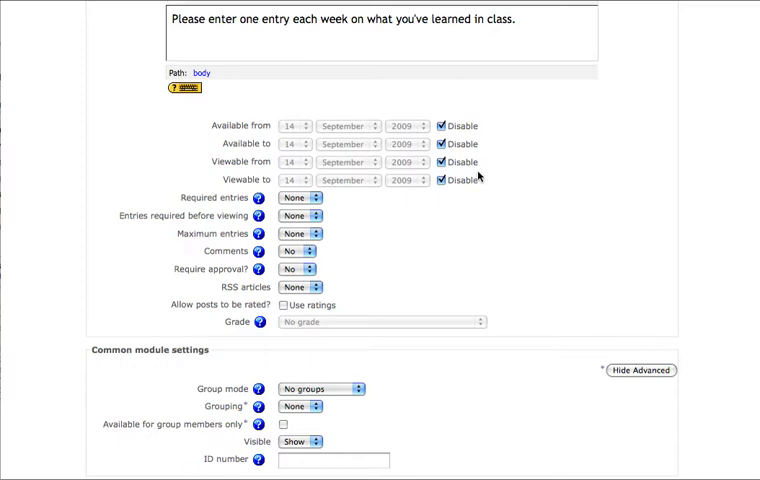
pyautogui.moveTo(350, 204)
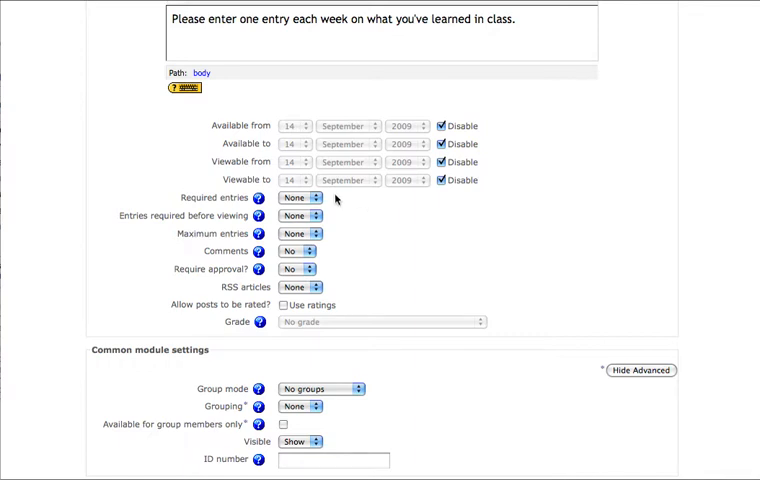
pyautogui.moveTo(328, 216)
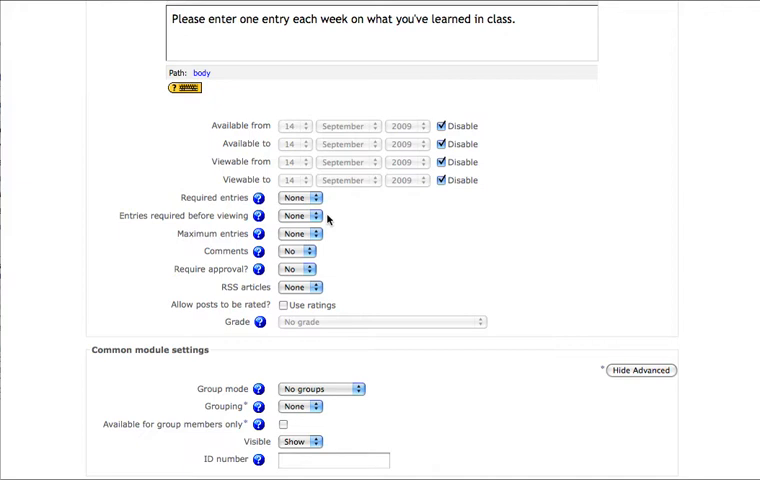
# Step: Require 1 entry before viewing others and leave maximum entries at None
pyautogui.click(300, 216)
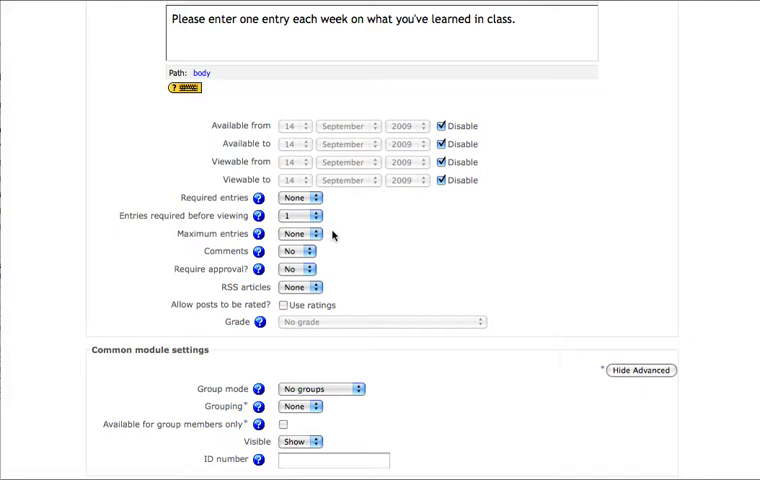
pyautogui.moveTo(320, 234)
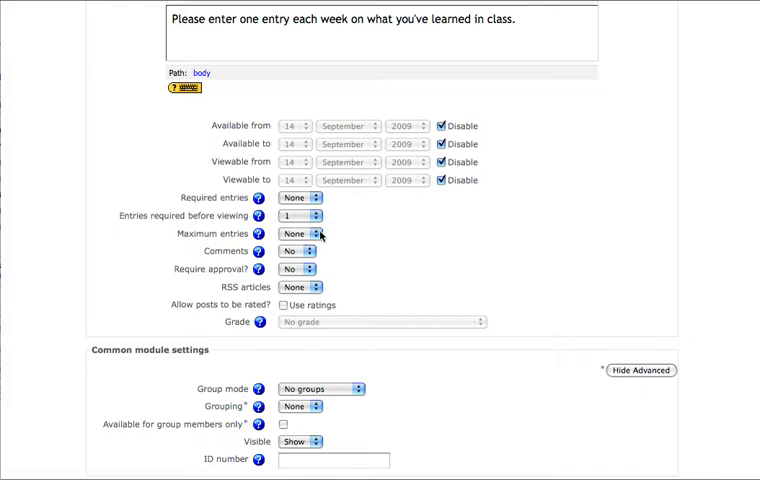
pyautogui.click(312, 232)
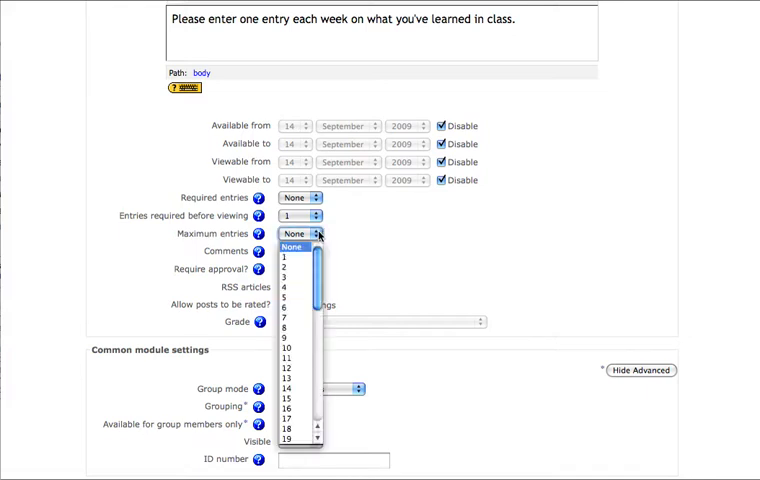
pyautogui.click(290, 246)
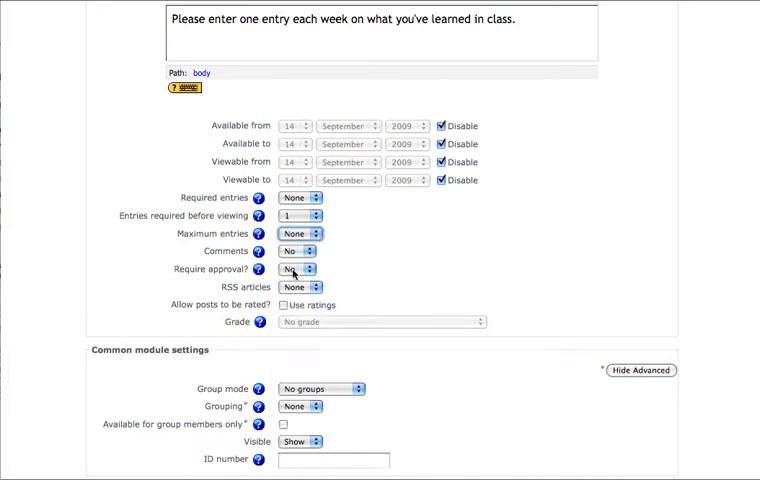
pyautogui.click(296, 252)
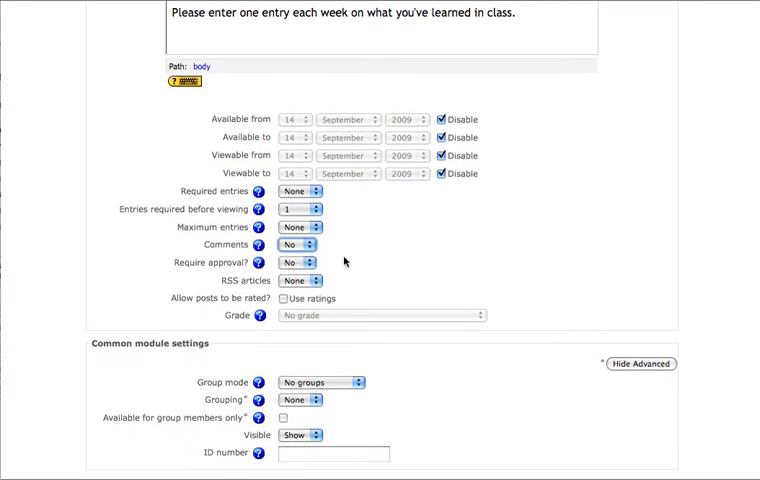
# Step: Set 'Require approval?' to Yes so entries need teacher approval
pyautogui.click(296, 264)
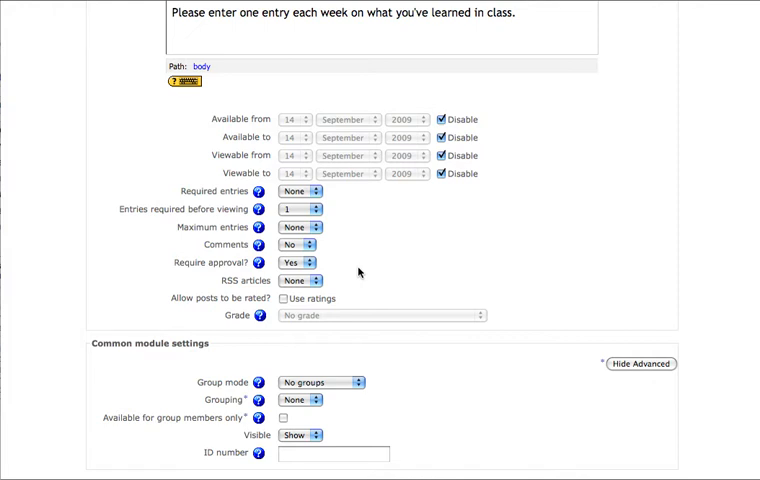
pyautogui.moveTo(384, 246)
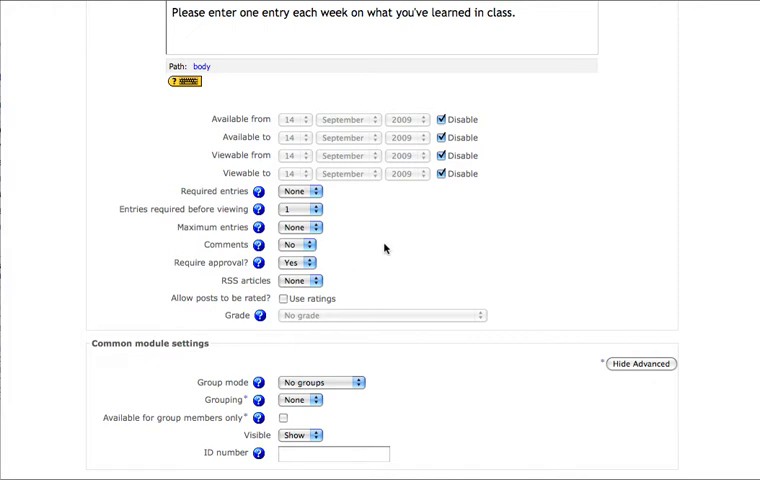
# Step: Save and display the Weekly Log database, showing its page with no fields yet
pyautogui.scroll(-3)
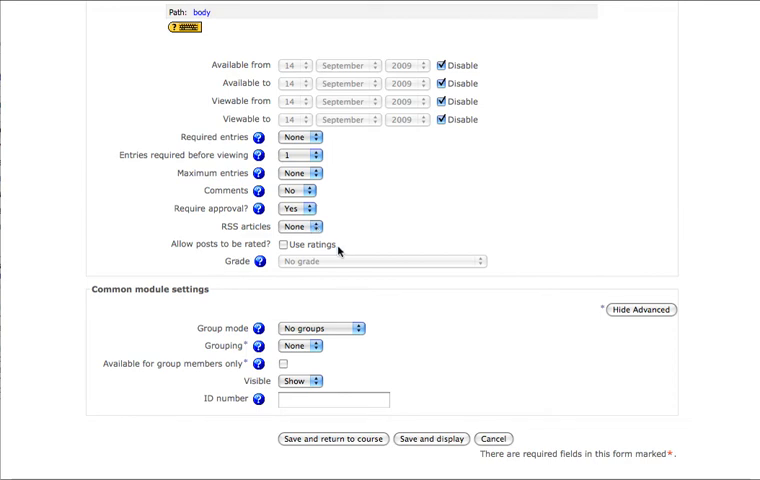
pyautogui.moveTo(386, 266)
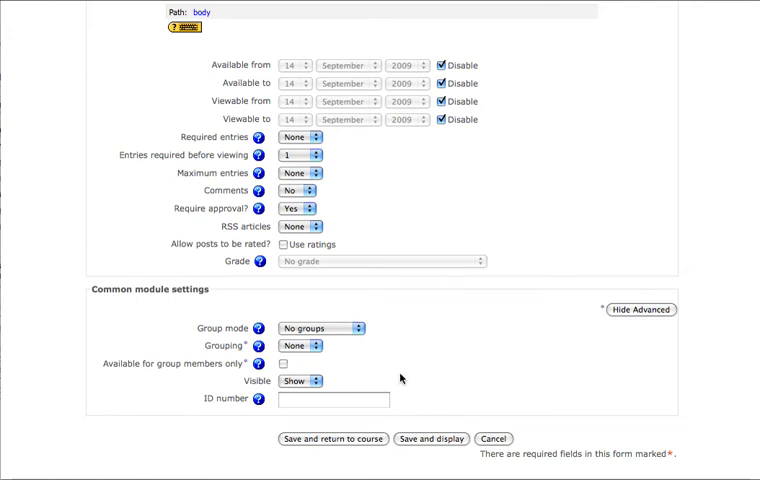
pyautogui.moveTo(406, 364)
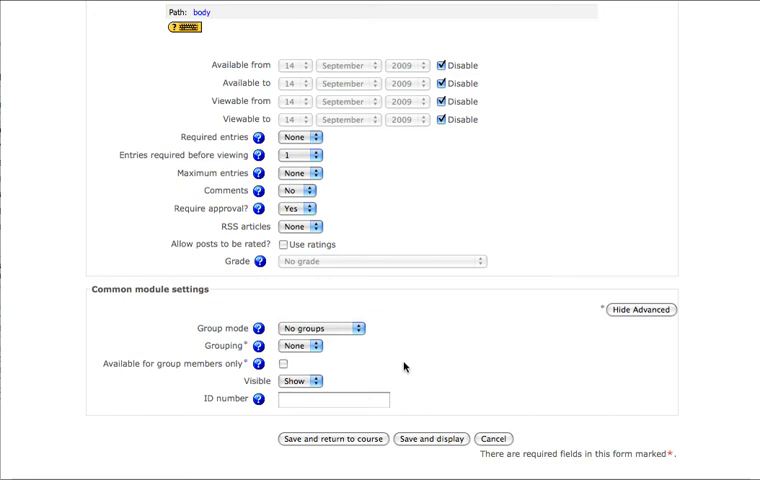
pyautogui.moveTo(452, 362)
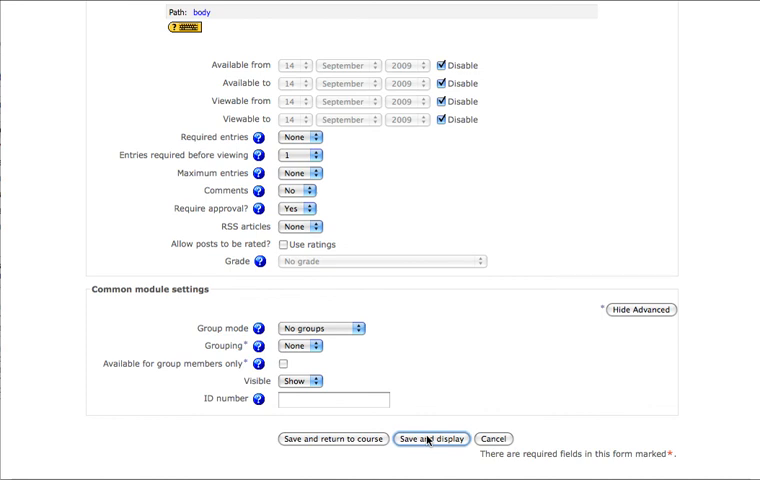
pyautogui.click(428, 438)
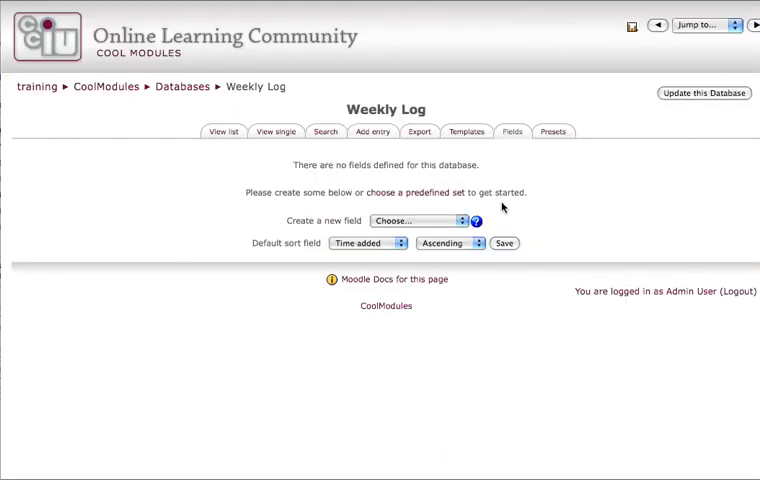